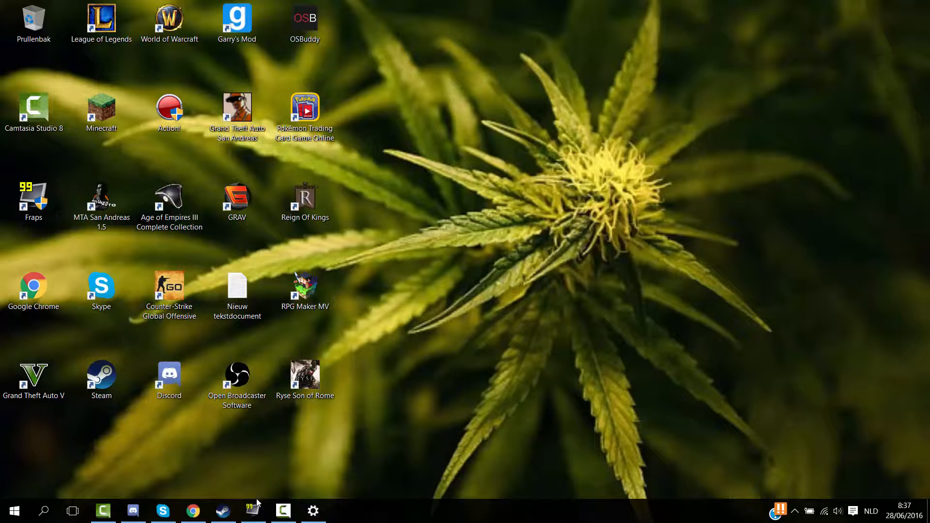
- Toggle Record external input on then off in Fraps Movies settings and request Fraps to quit
click(252, 510)
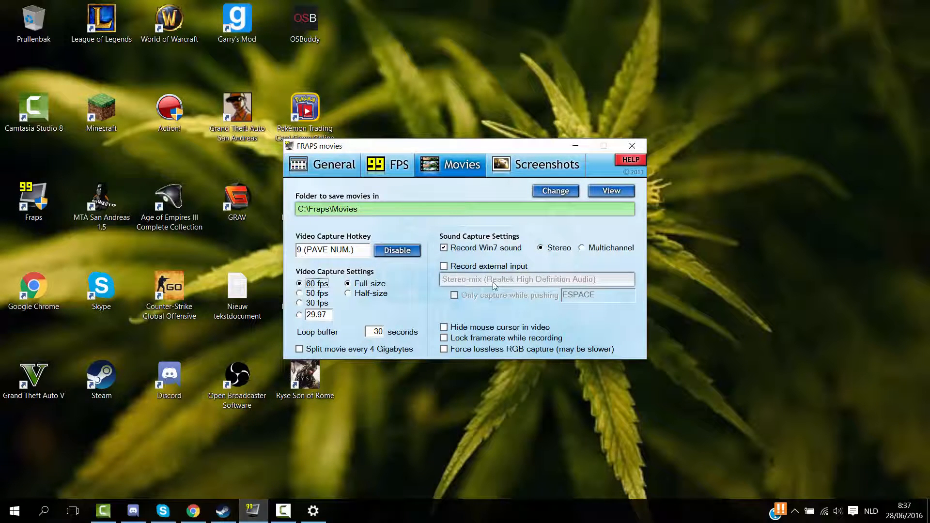
click(444, 266)
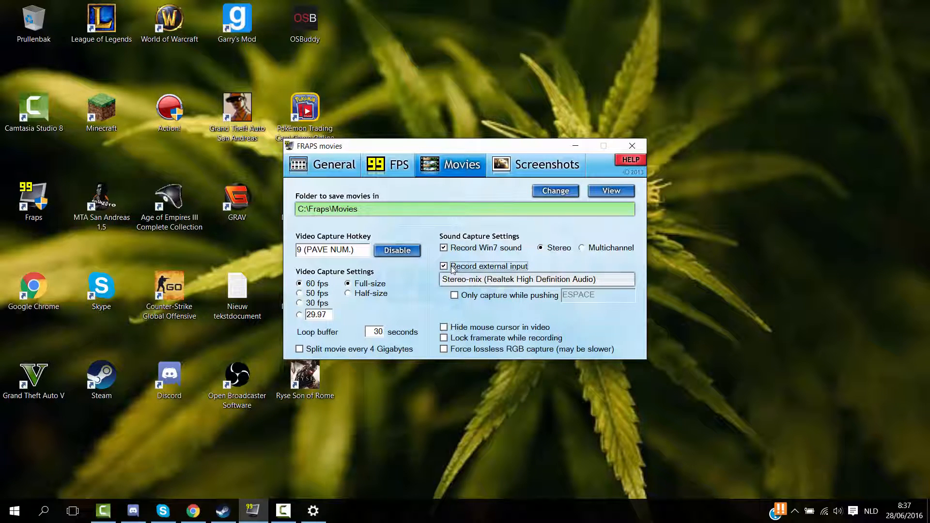
click(444, 265)
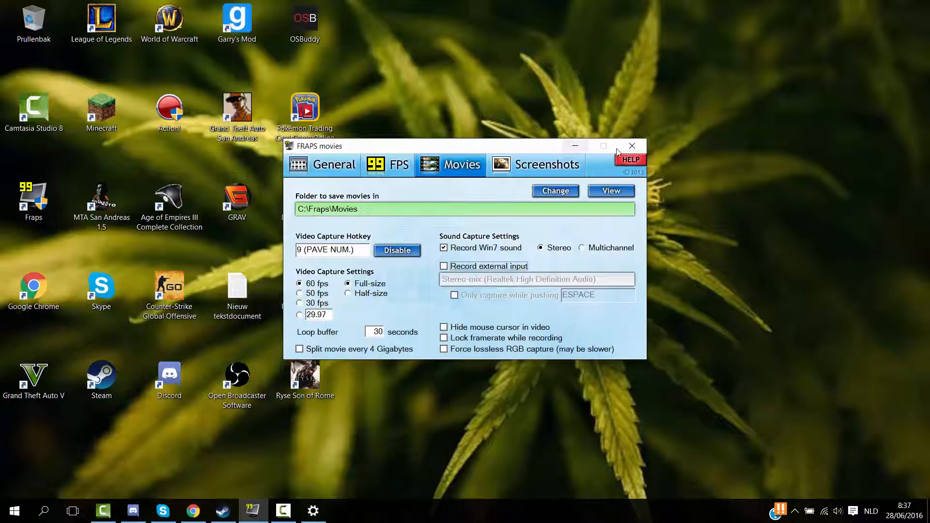
click(631, 146)
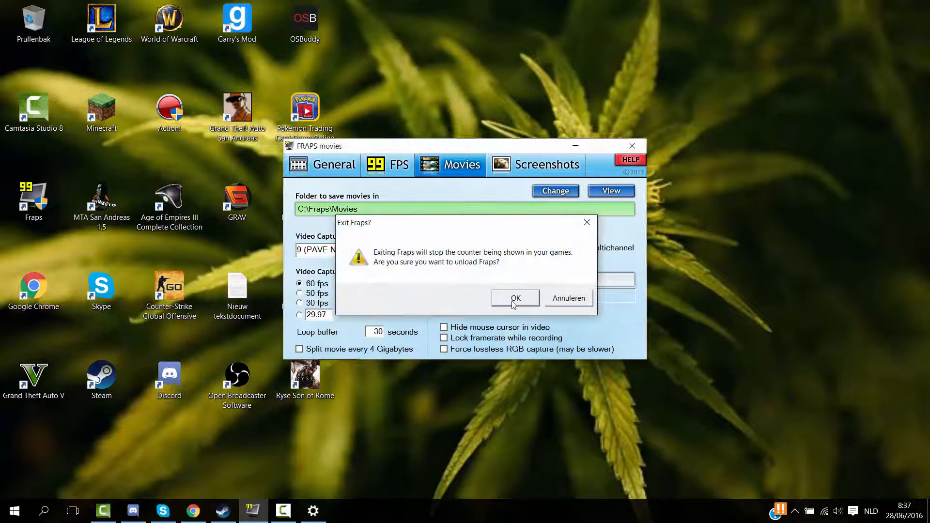
- Confirm Fraps exit, then list Windows recording devices and select the Razer Kraken USB microphone
click(515, 297)
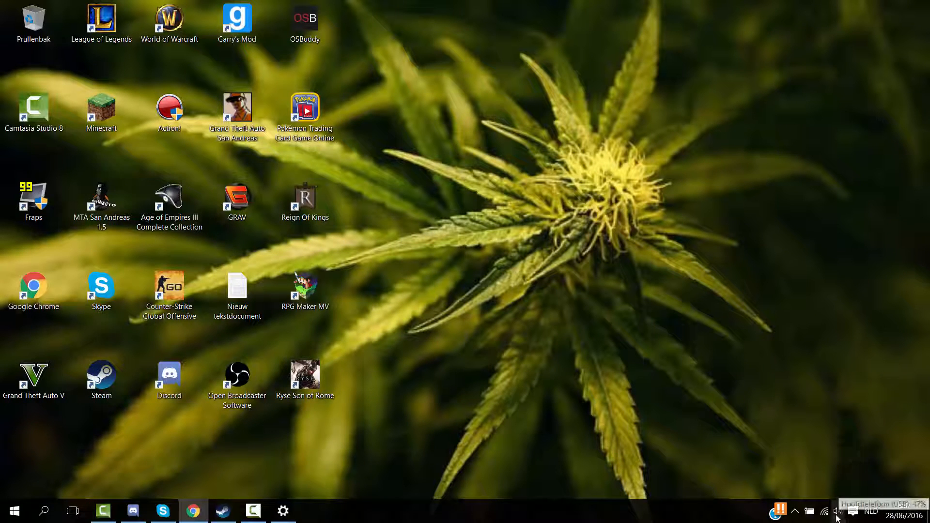
mouse_move(837, 512)
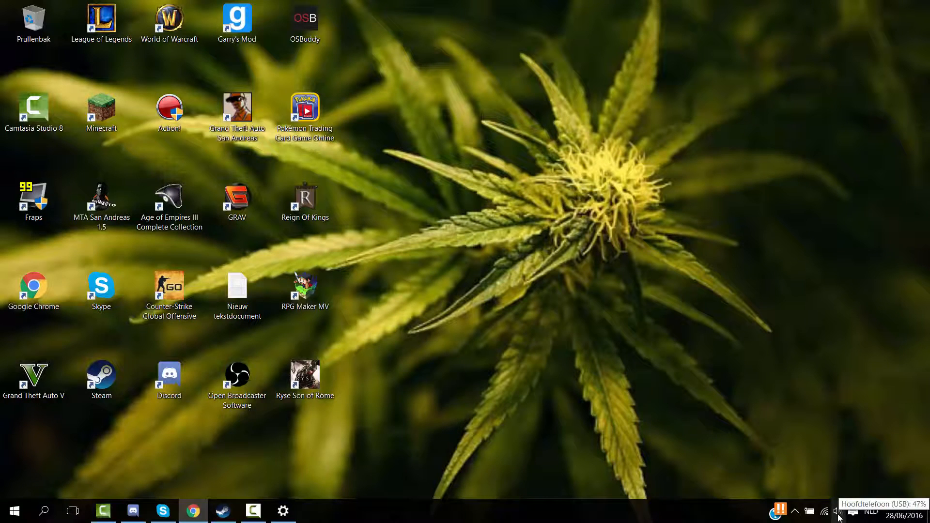
right_click(837, 511)
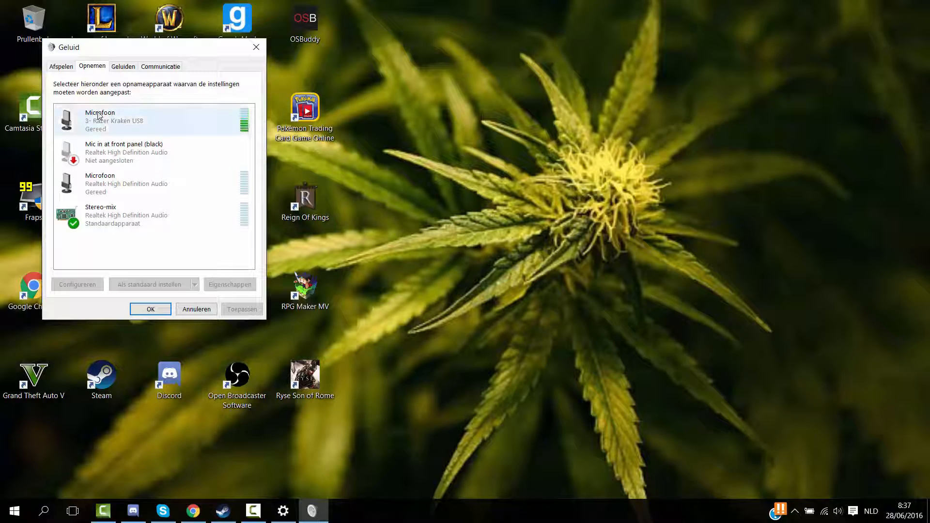
click(153, 183)
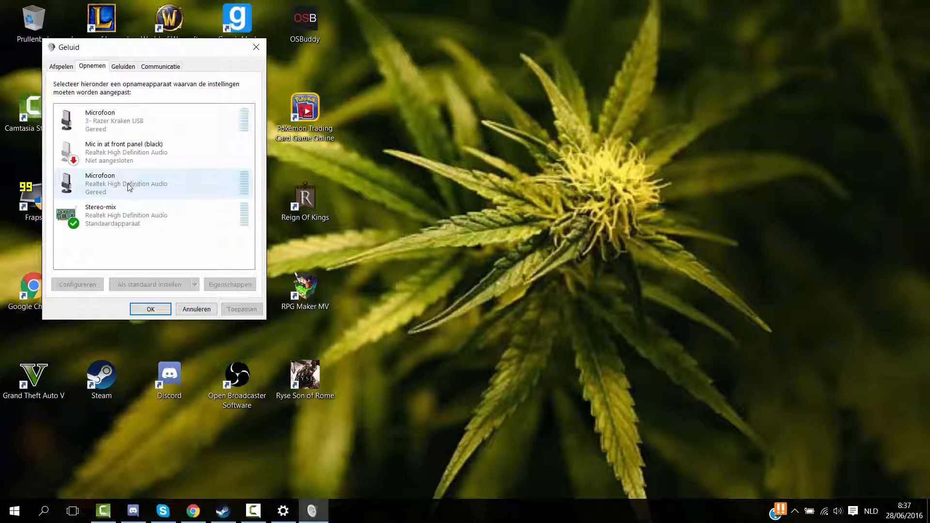
click(153, 215)
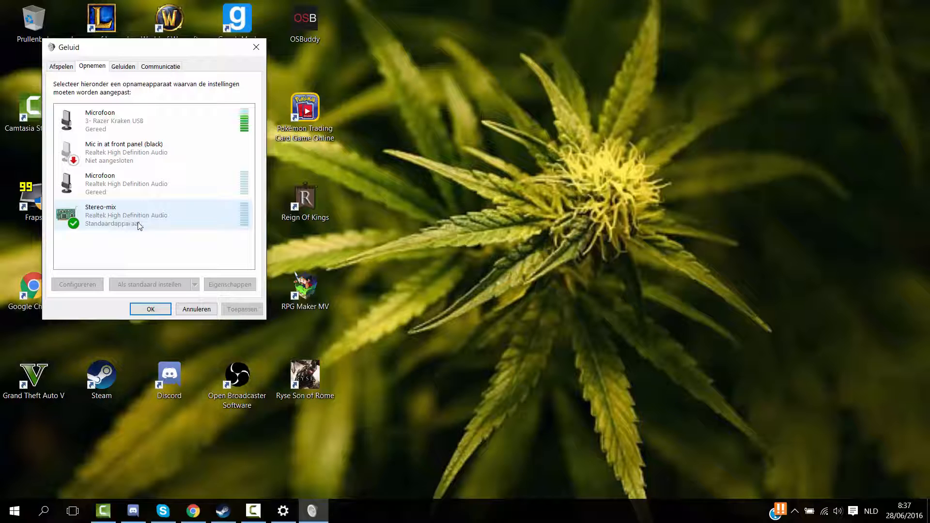
click(148, 120)
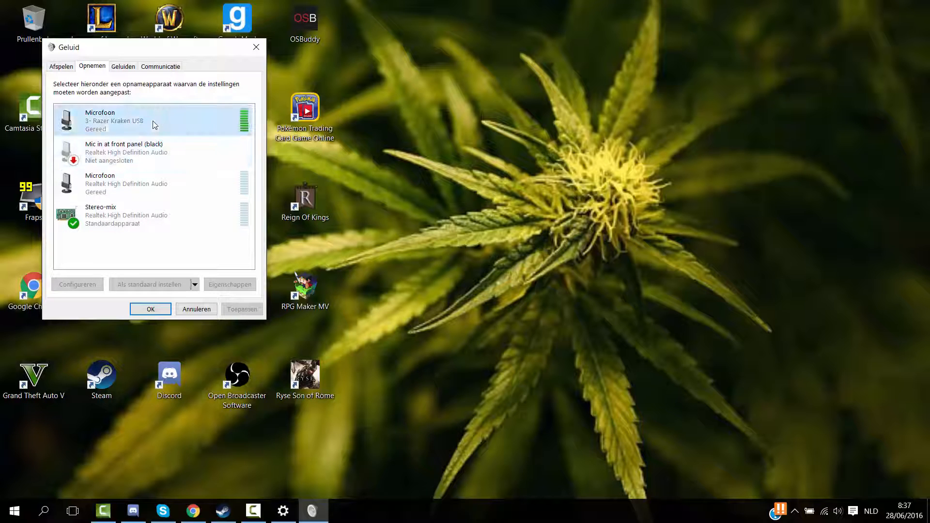
- Review the Razer Kraken microphone's properties across Custom (AGC on), Levels (100) and Advanced tabs
right_click(153, 120)
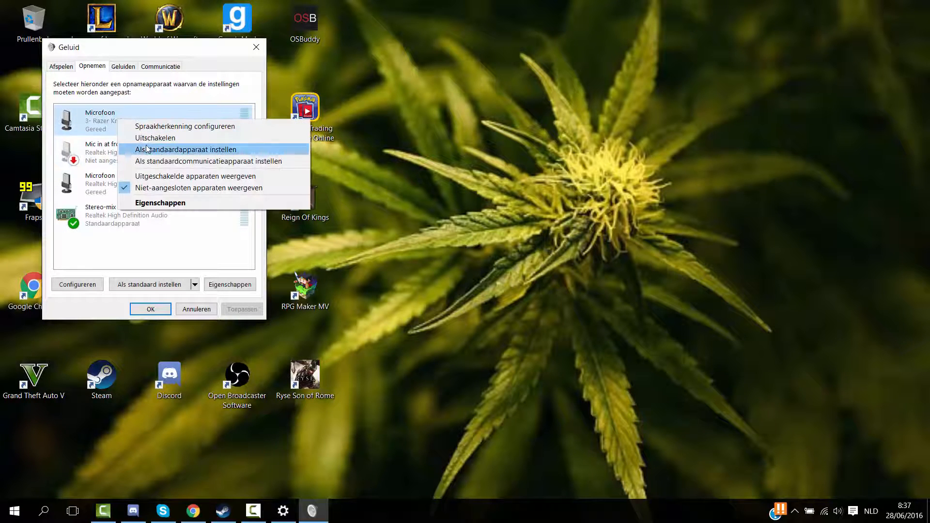
mouse_move(158, 203)
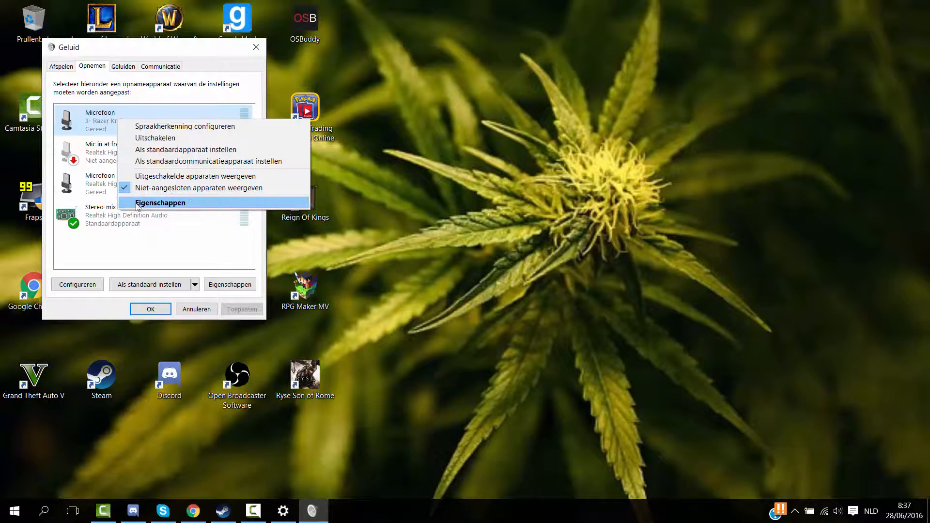
click(159, 202)
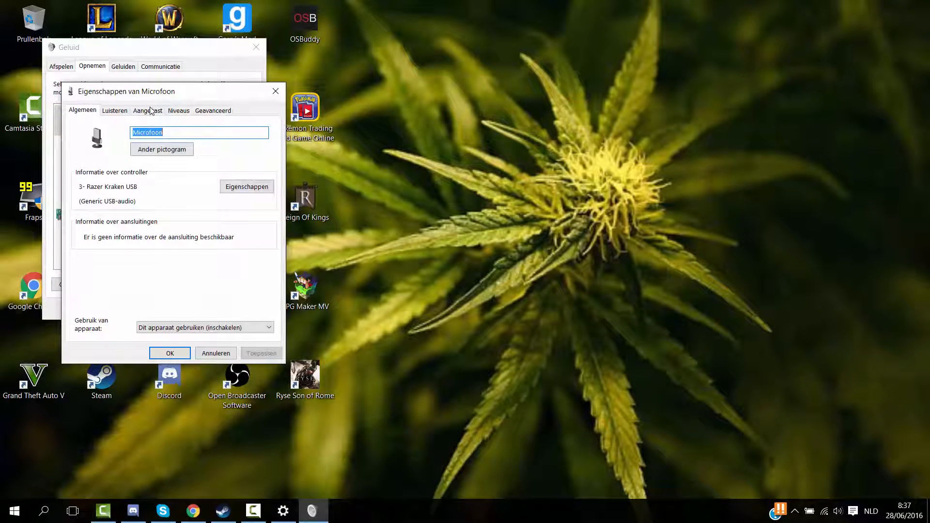
click(147, 111)
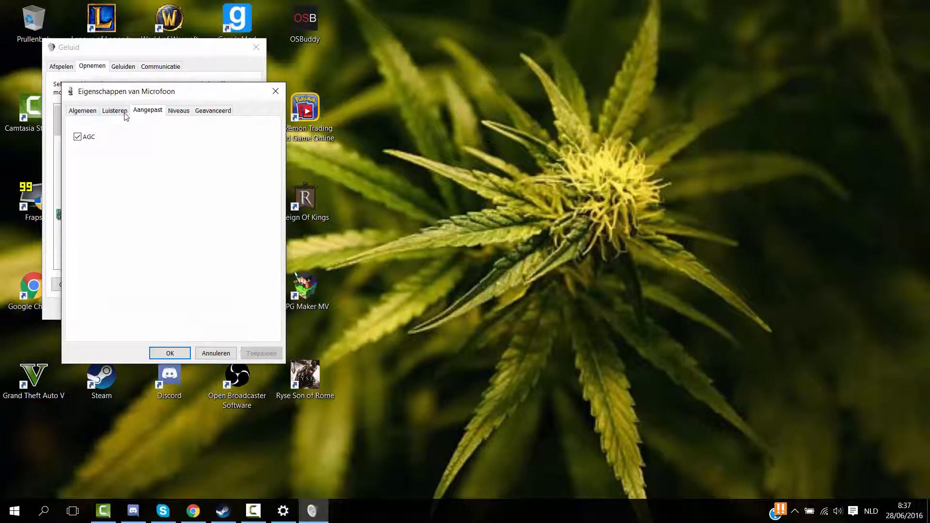
click(179, 111)
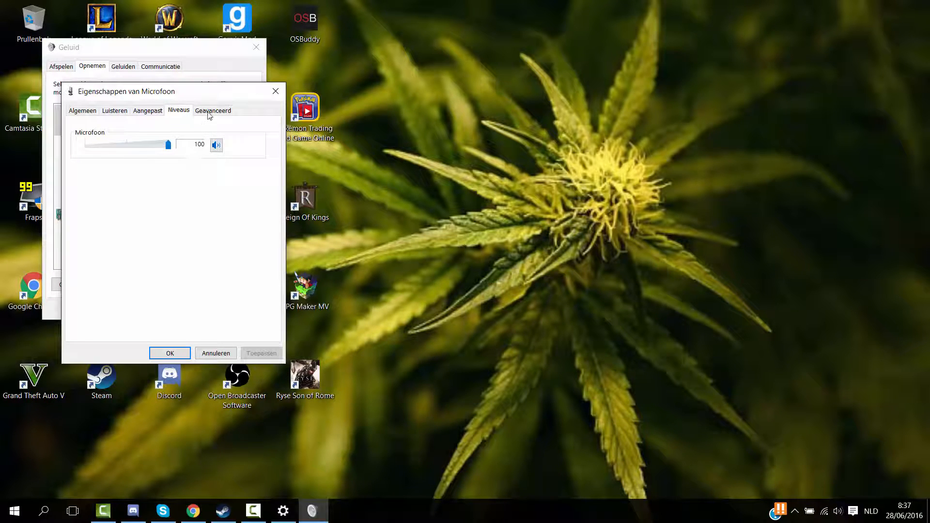
click(82, 111)
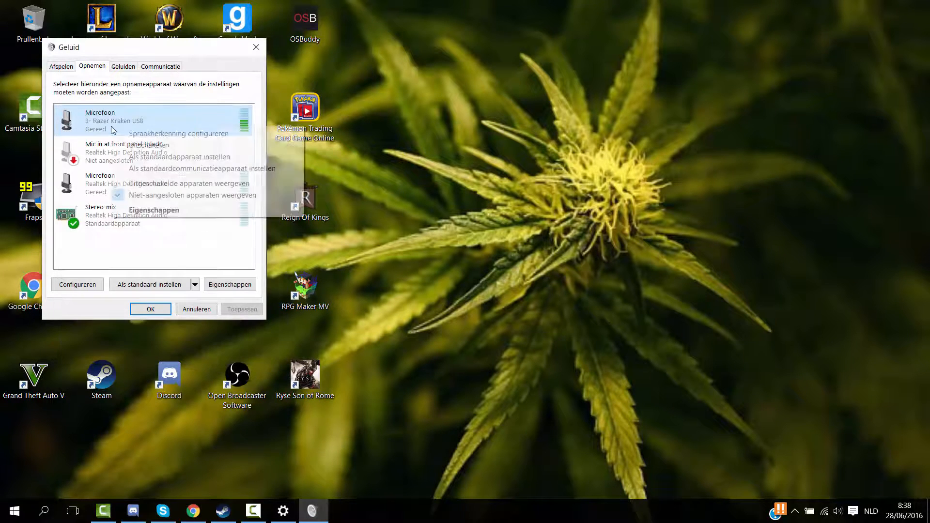
mouse_move(148, 144)
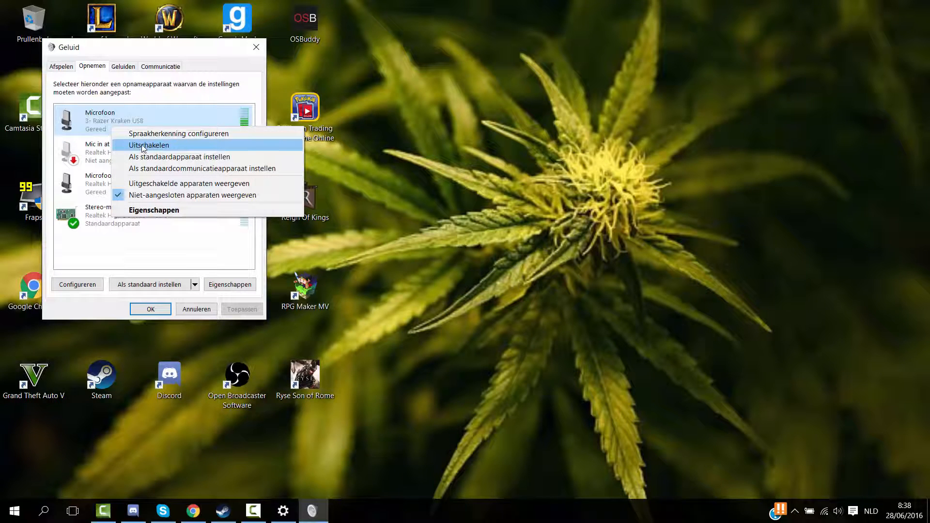
mouse_move(179, 157)
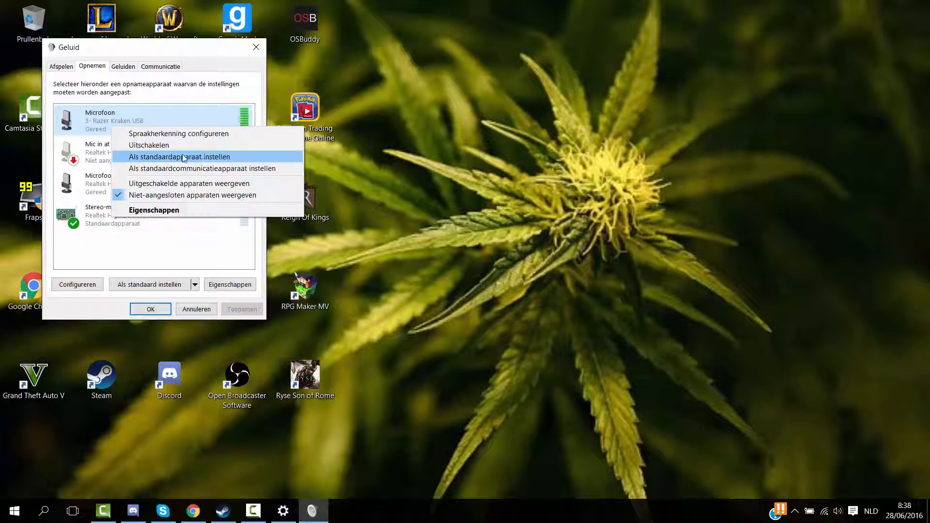
- Set the Razer Kraken USB microphone as the default recording device
click(180, 157)
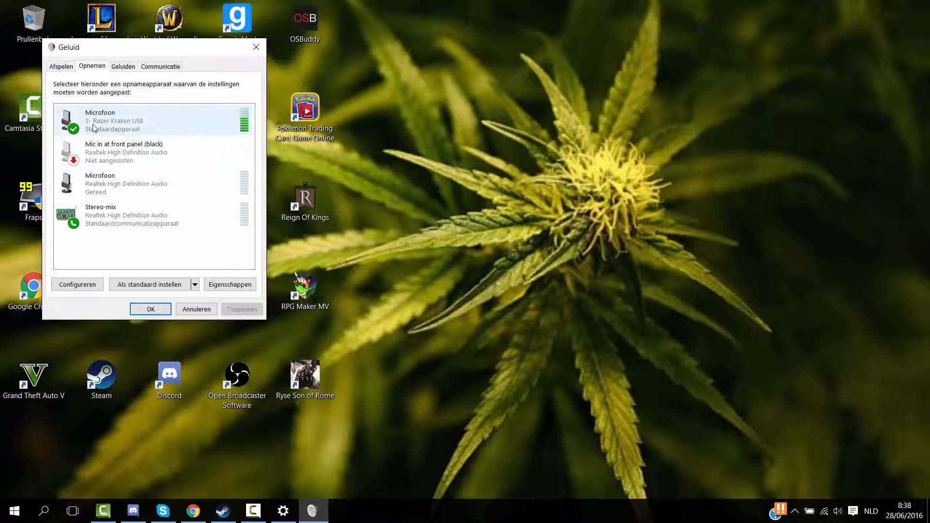
right_click(118, 120)
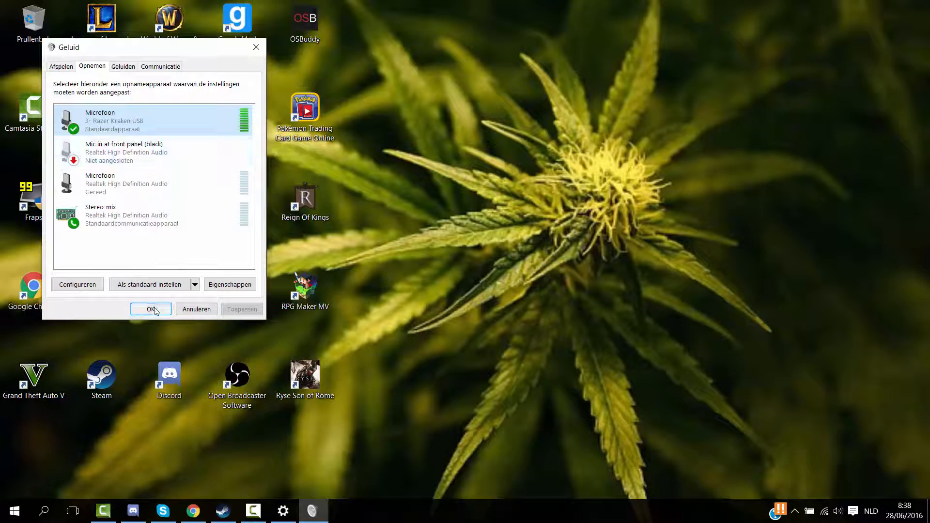
mouse_move(158, 177)
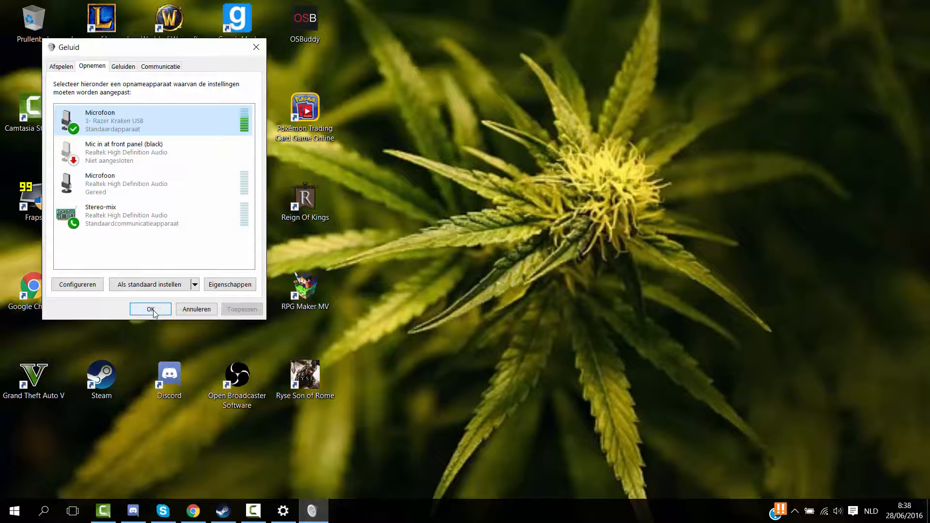
- Apply the sound settings and relaunch Fraps to its Movies settings, now recording external input from the Kraken
click(151, 309)
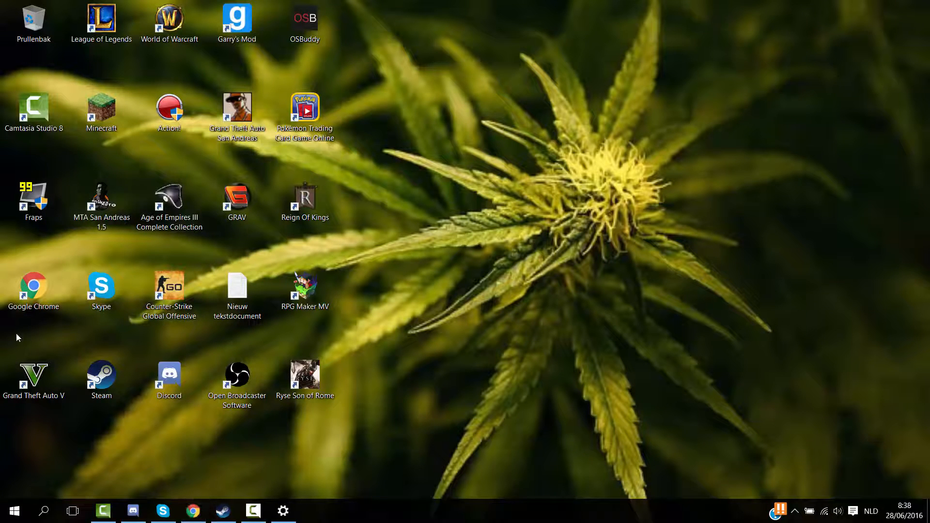
mouse_move(37, 200)
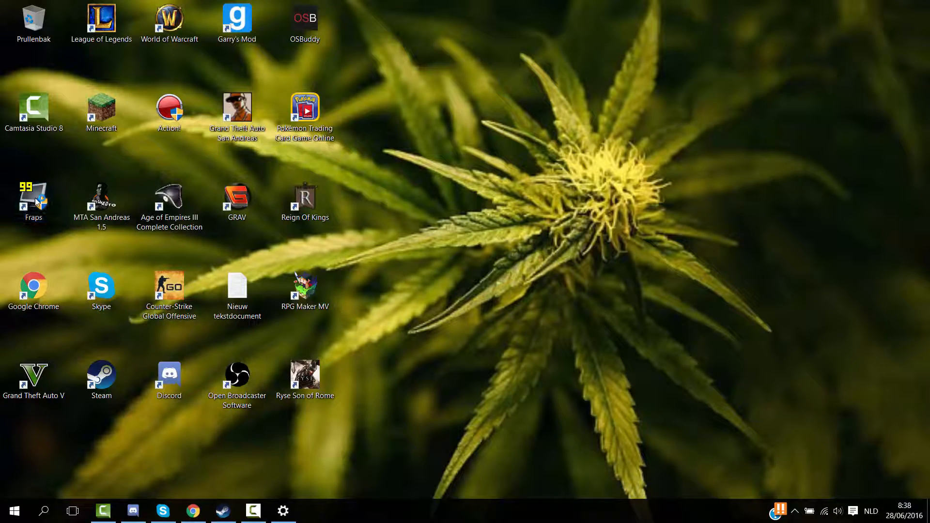
double_click(33, 197)
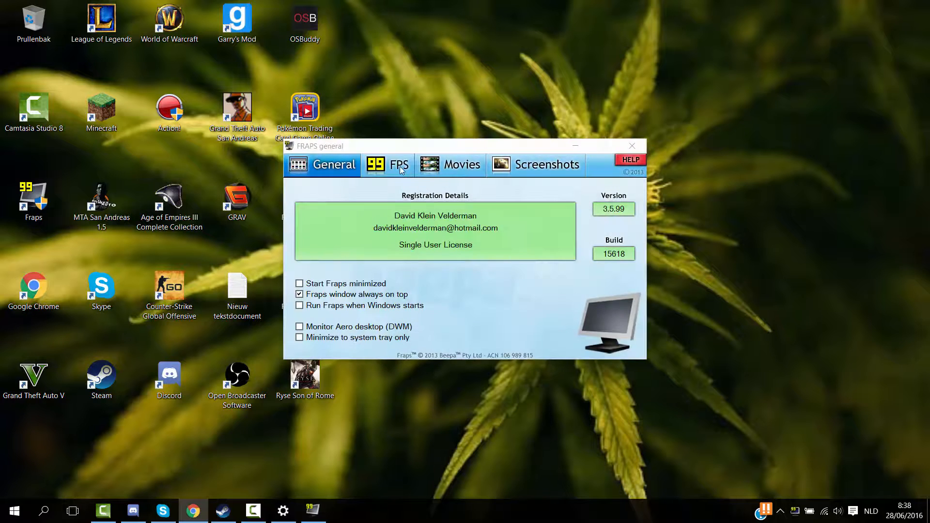
click(464, 165)
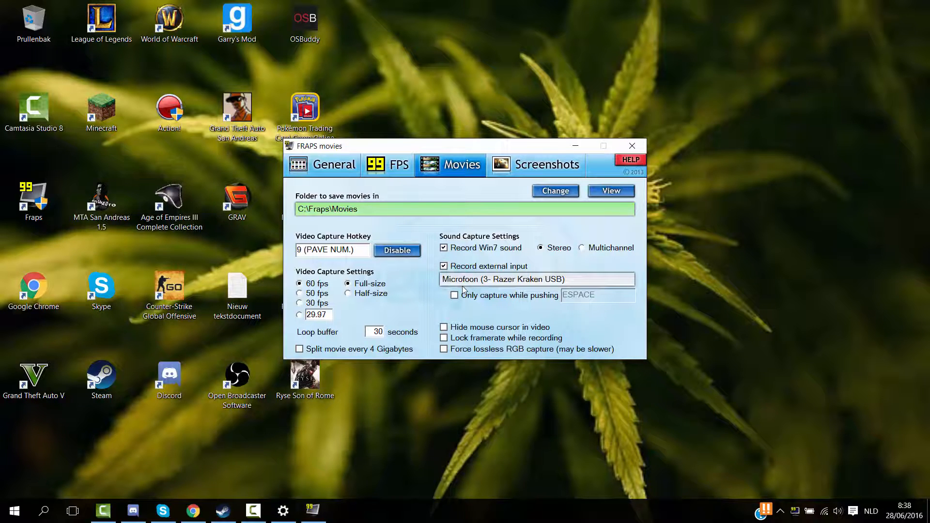
mouse_move(445, 199)
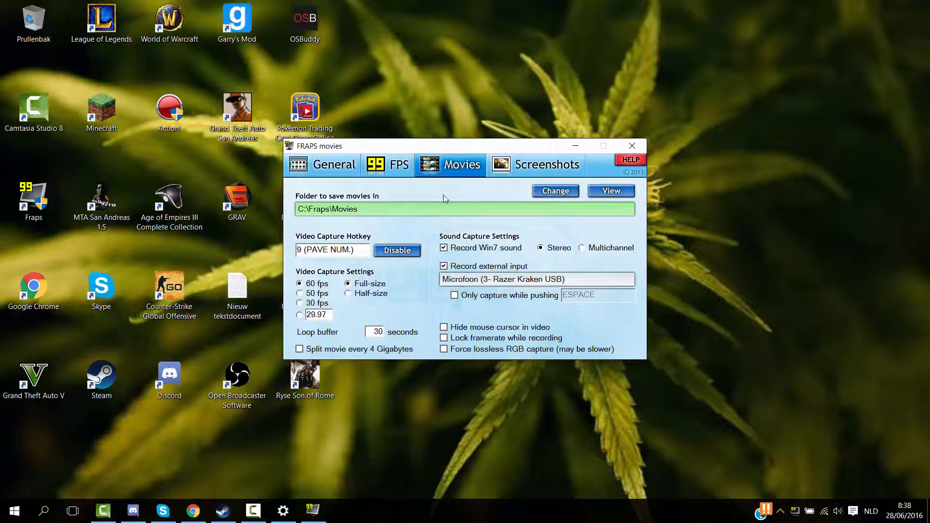
mouse_move(440, 433)
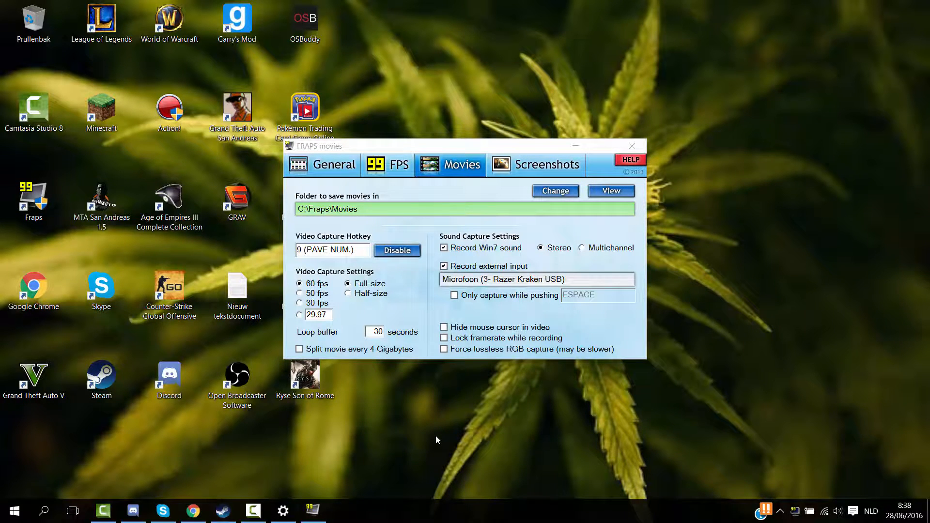
mouse_move(425, 445)
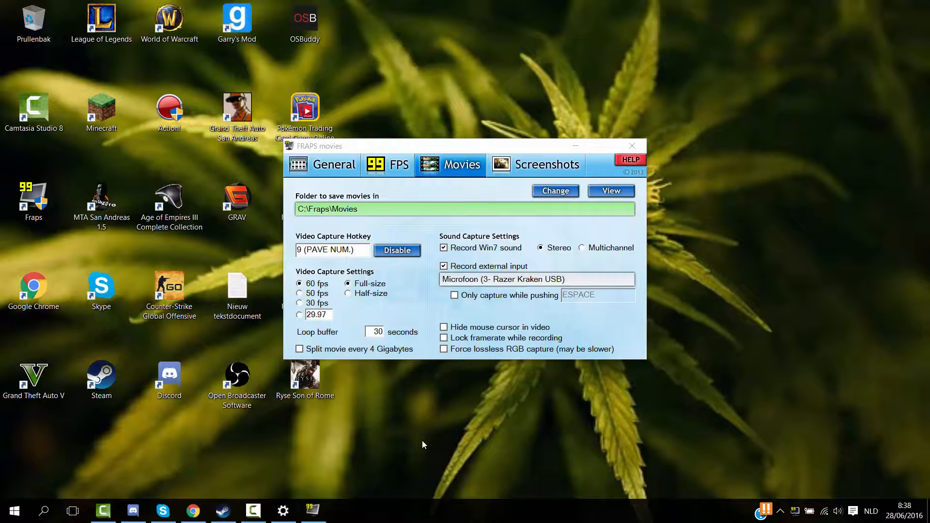
mouse_move(411, 450)
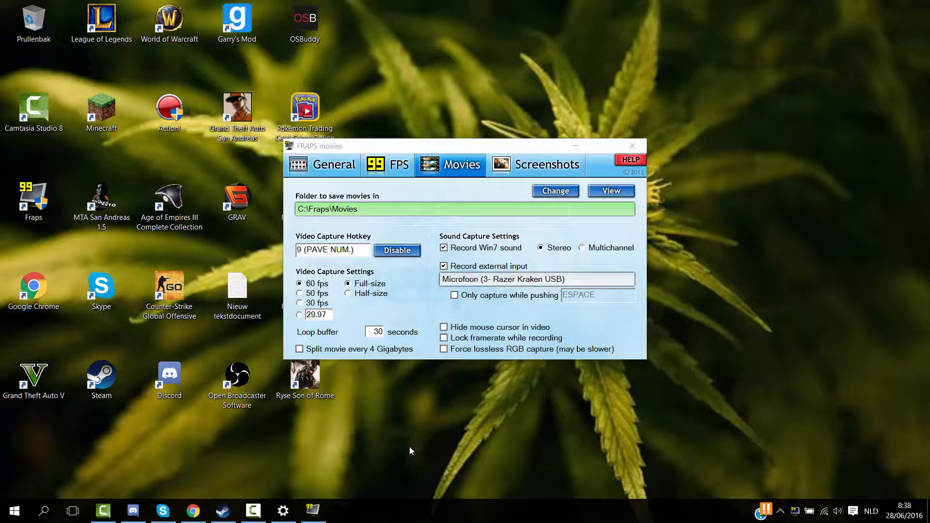